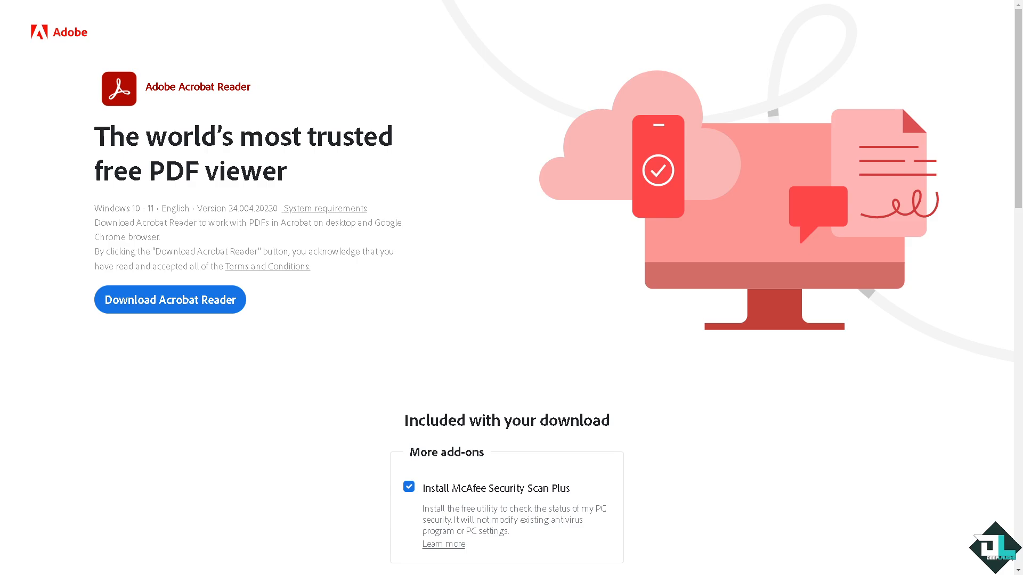
# Scroll to 'Give your business the power of PDF productivity' and choose Apply for a license.
pyautogui.scroll(-3)
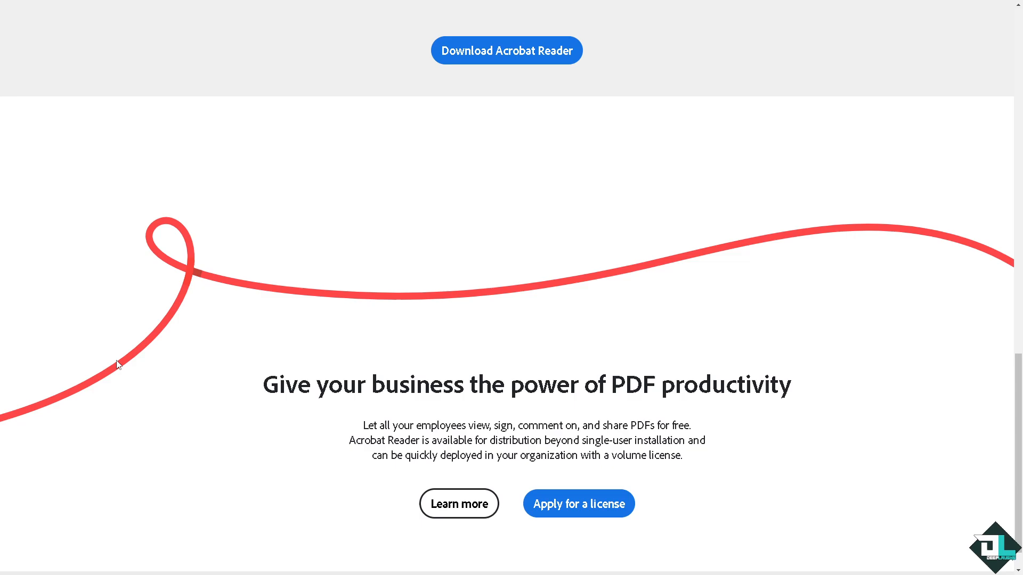
pyautogui.moveTo(579, 504)
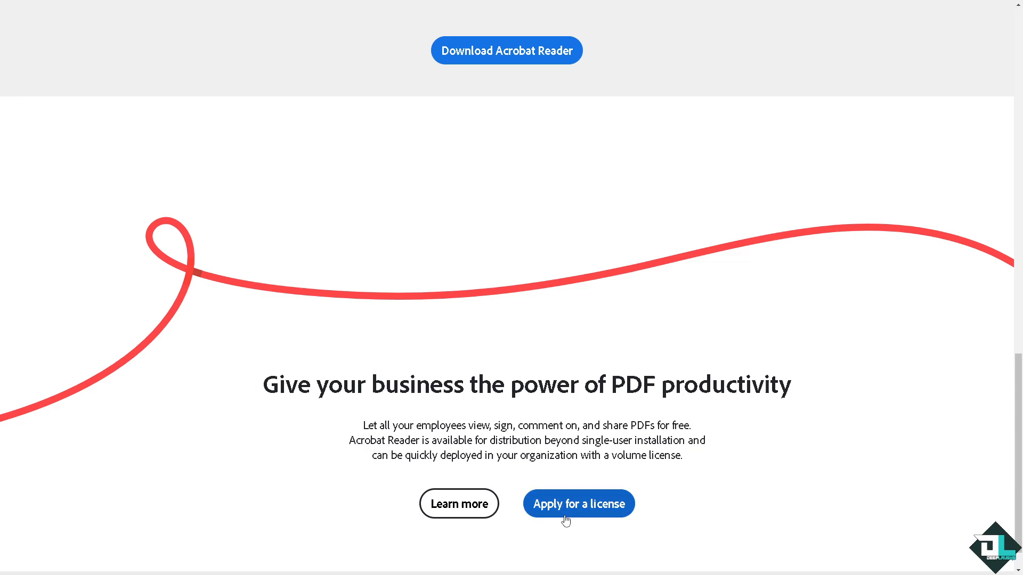
pyautogui.click(577, 504)
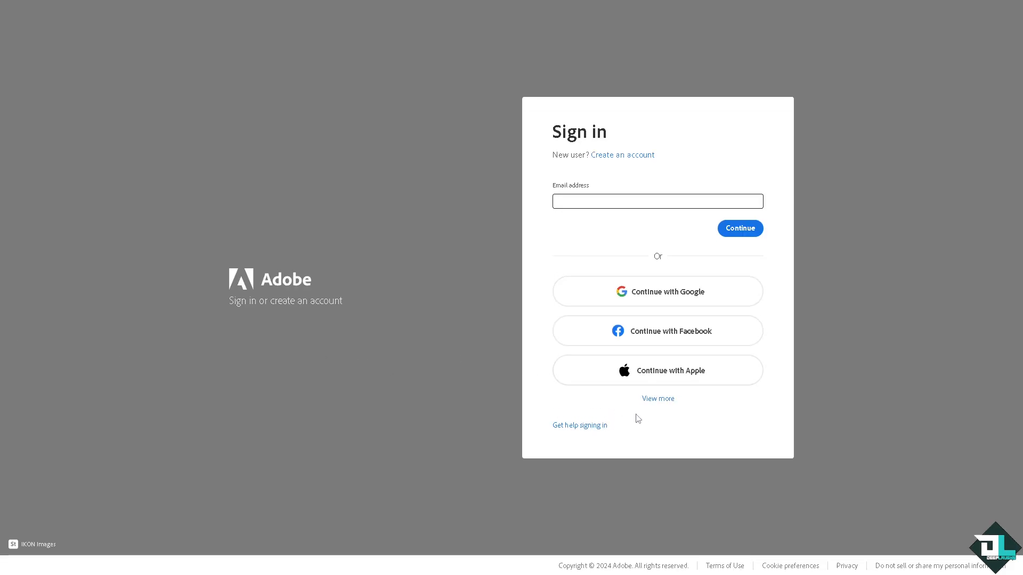
# Sign in via View more with a sign-in provider to reach Acrobat's Edit tools page.
pyautogui.click(657, 398)
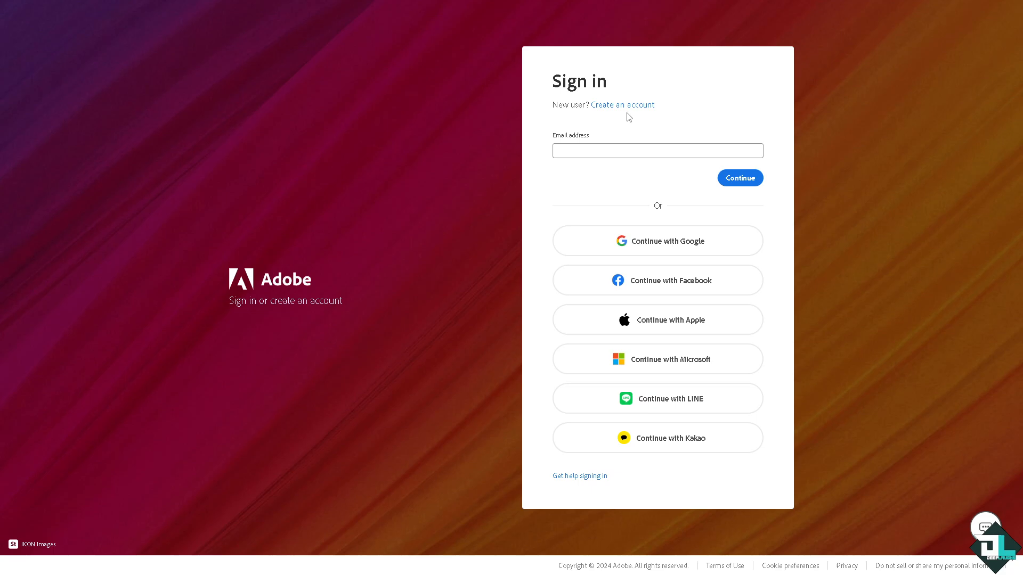
pyautogui.click(621, 104)
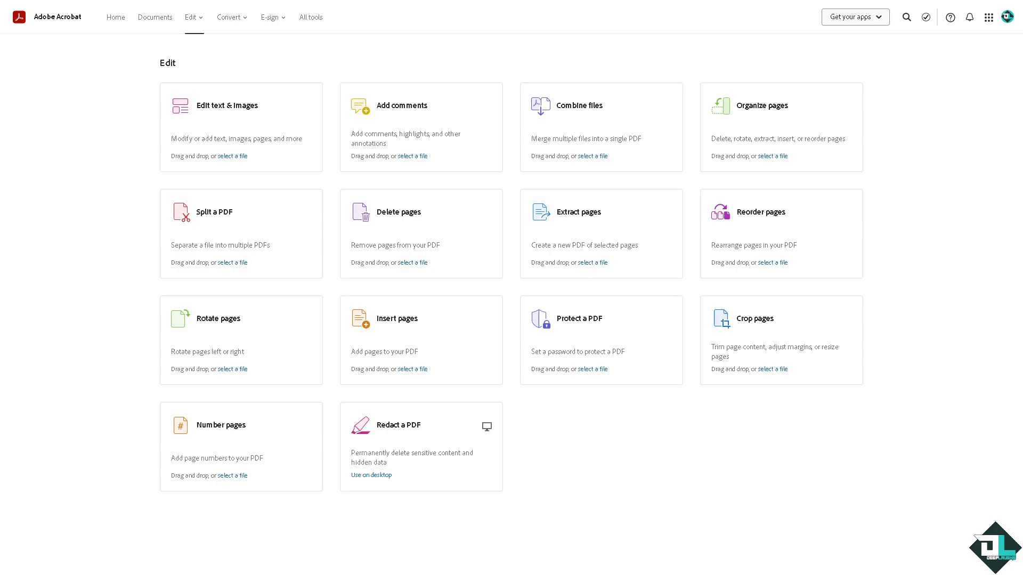
pyautogui.moveTo(154, 17)
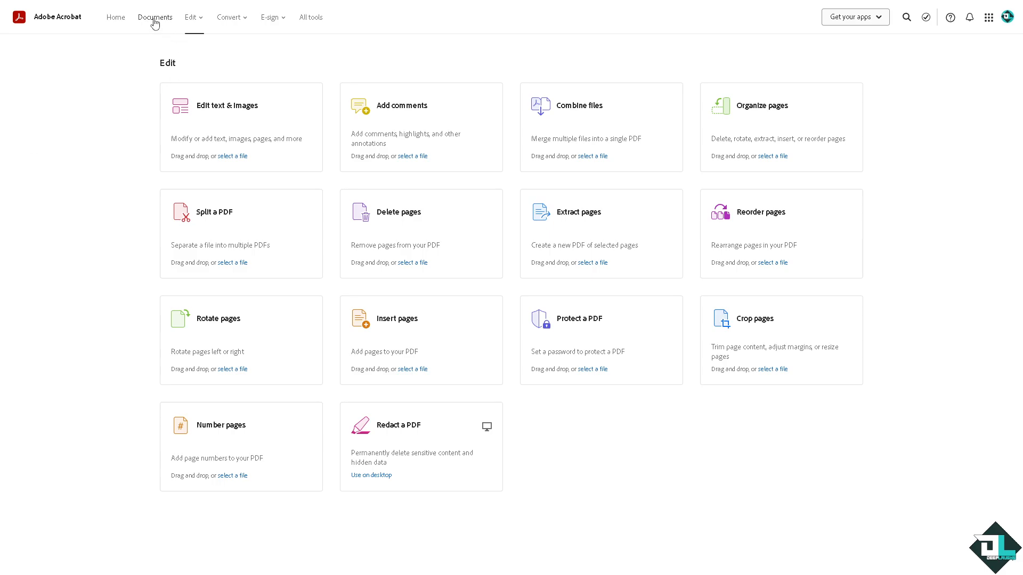
# Open 'how to snapshot on adobe acrobat' from Your documents.
pyautogui.click(155, 17)
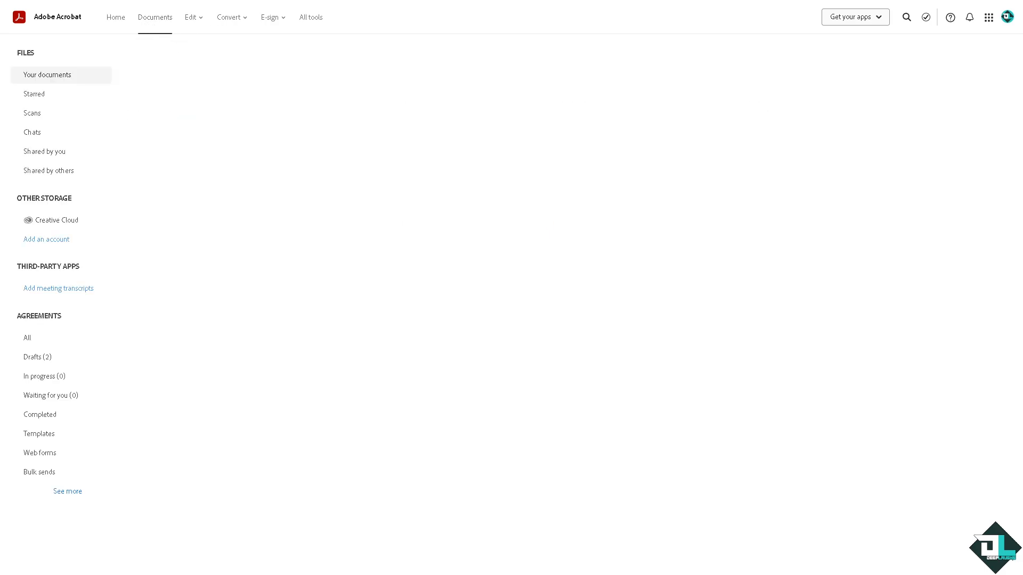
pyautogui.click(47, 74)
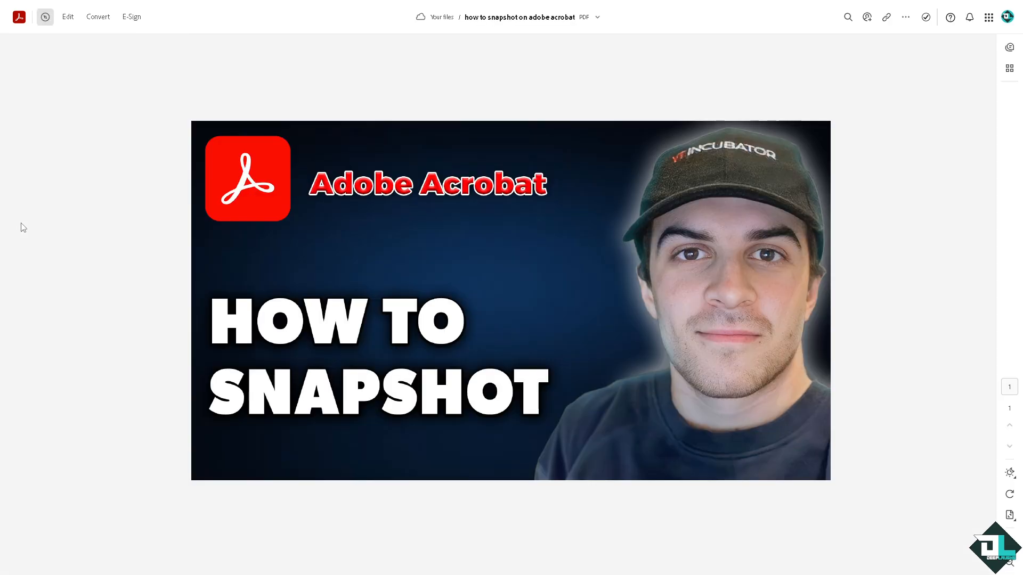
# Select the thumbnail image on the page to reveal its Replace image / Edit Image options.
pyautogui.click(44, 16)
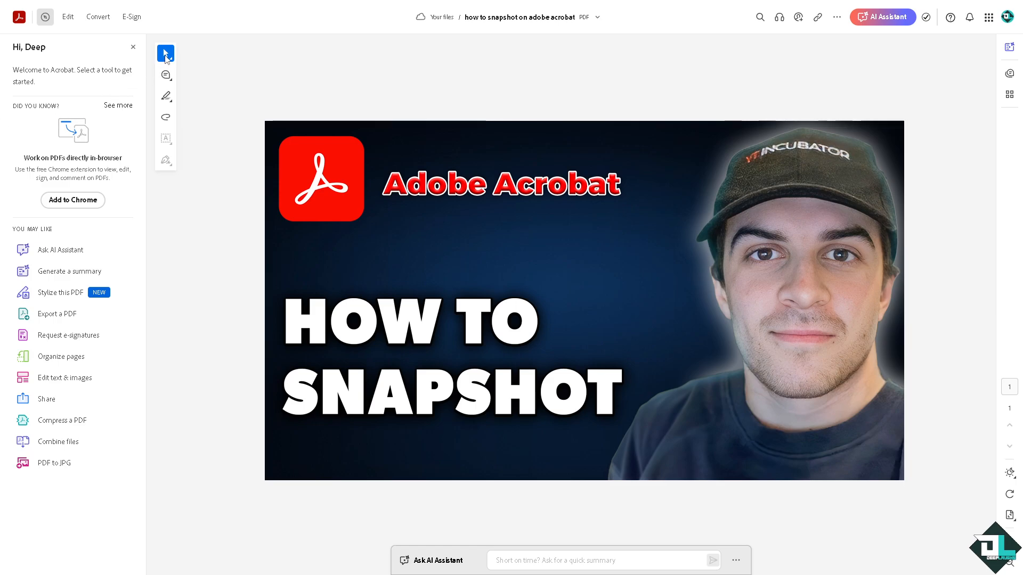
pyautogui.moveTo(166, 53)
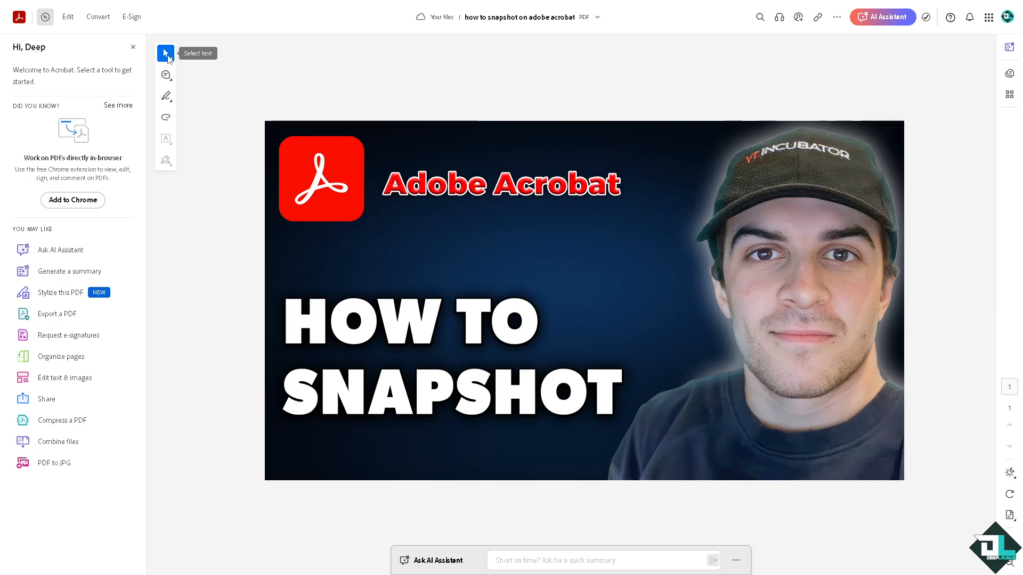
pyautogui.click(166, 54)
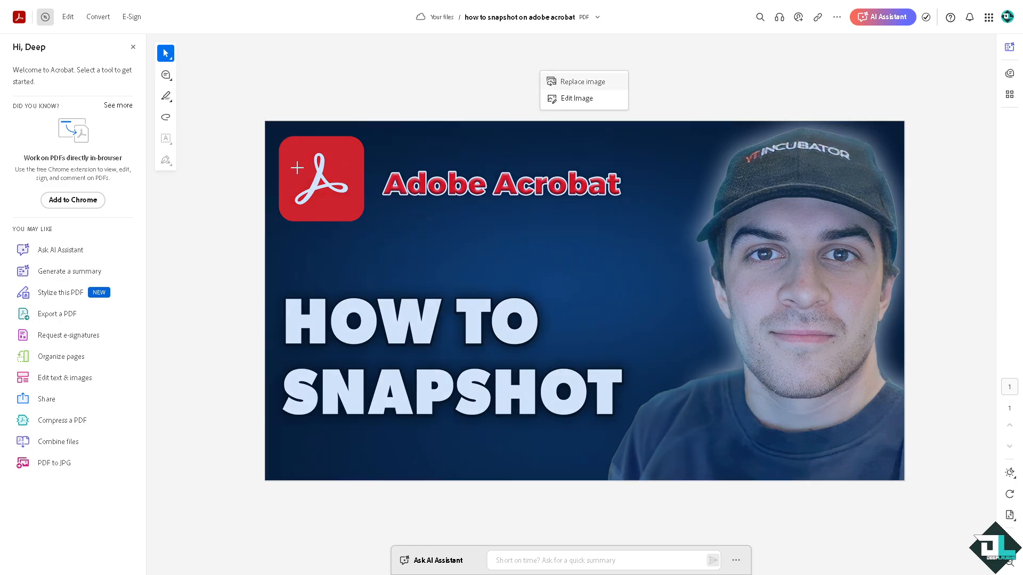
pyautogui.moveTo(269, 134)
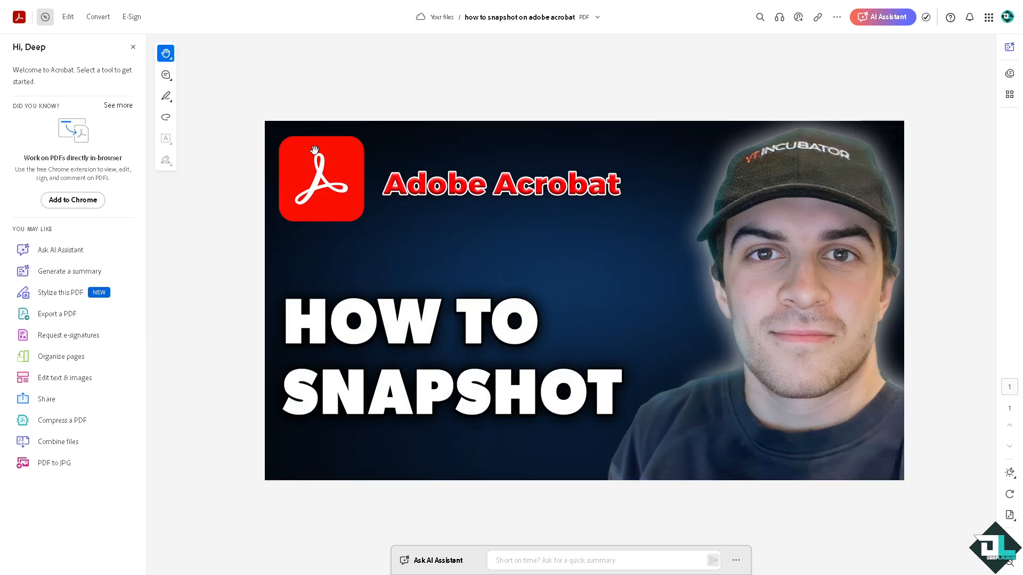
pyautogui.click(166, 53)
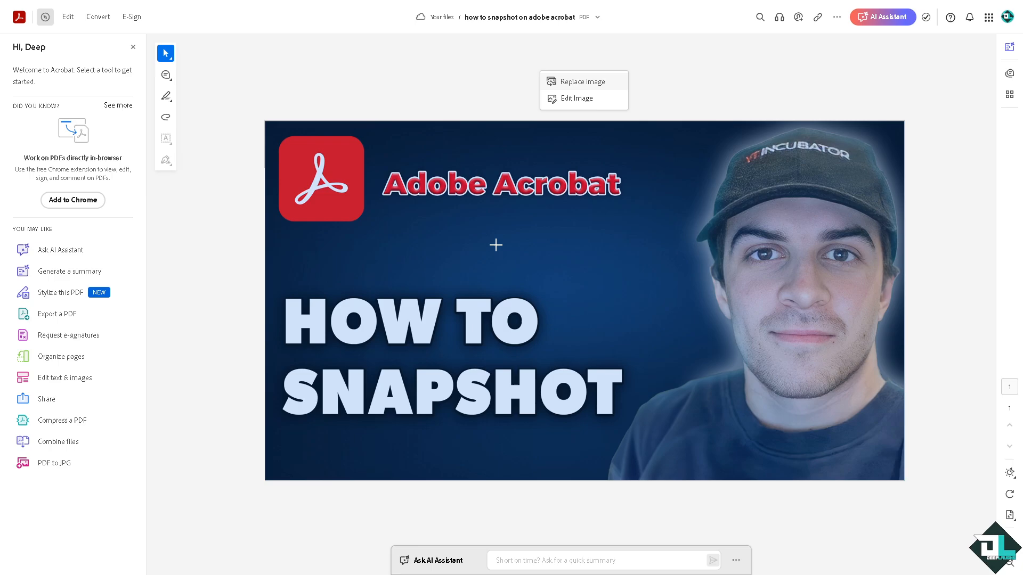
pyautogui.moveTo(543, 127)
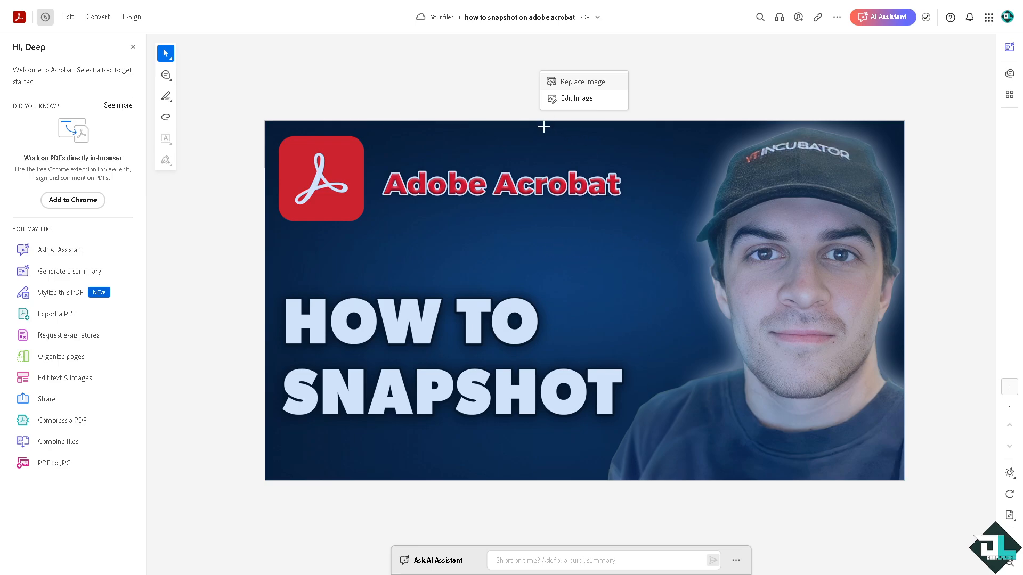
pyautogui.moveTo(398, 166)
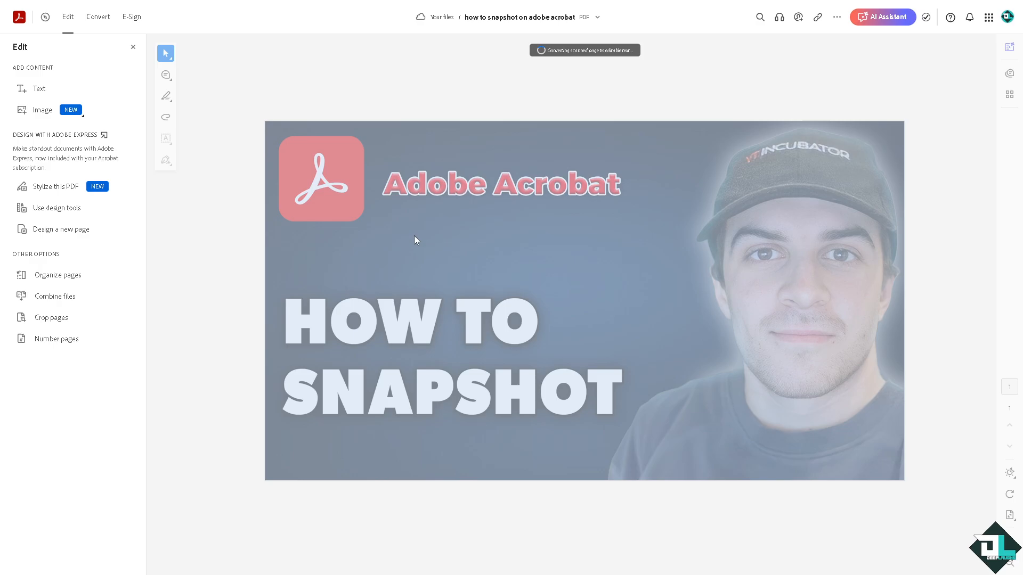
pyautogui.moveTo(414, 214)
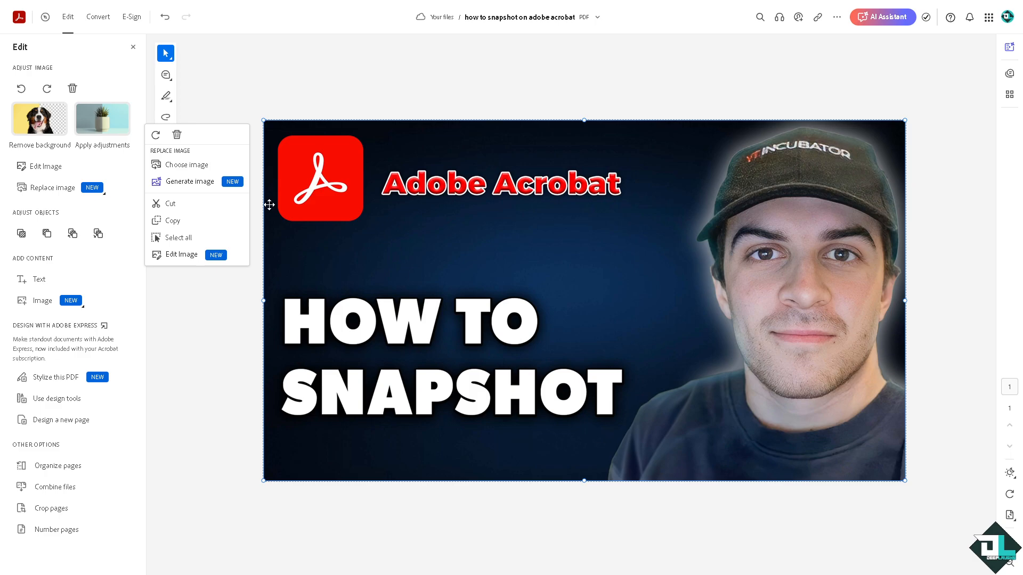
pyautogui.moveTo(741, 360)
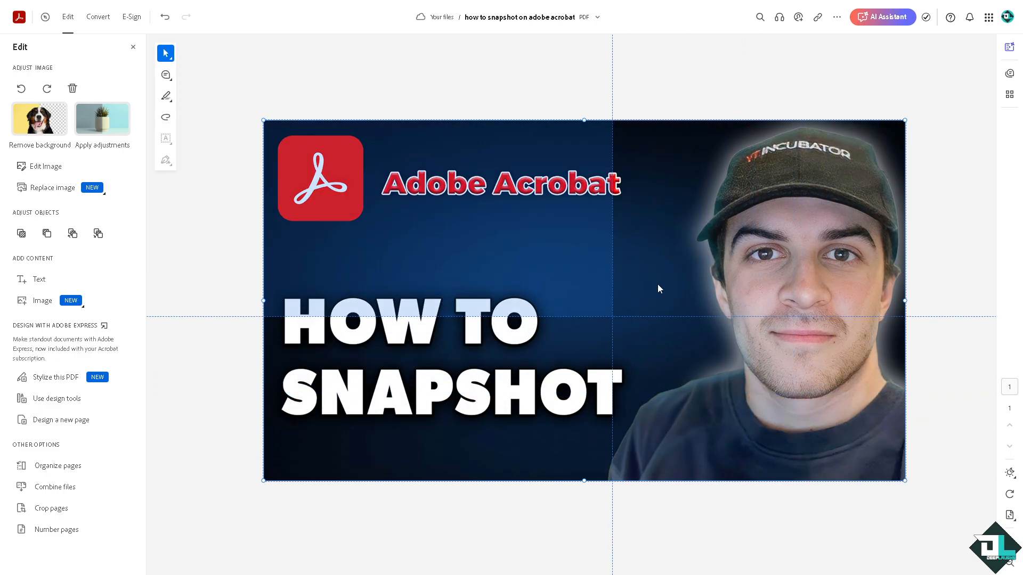
# Bring up the thumbnail image's context menu and start editing it.
pyautogui.rightClick(486, 213)
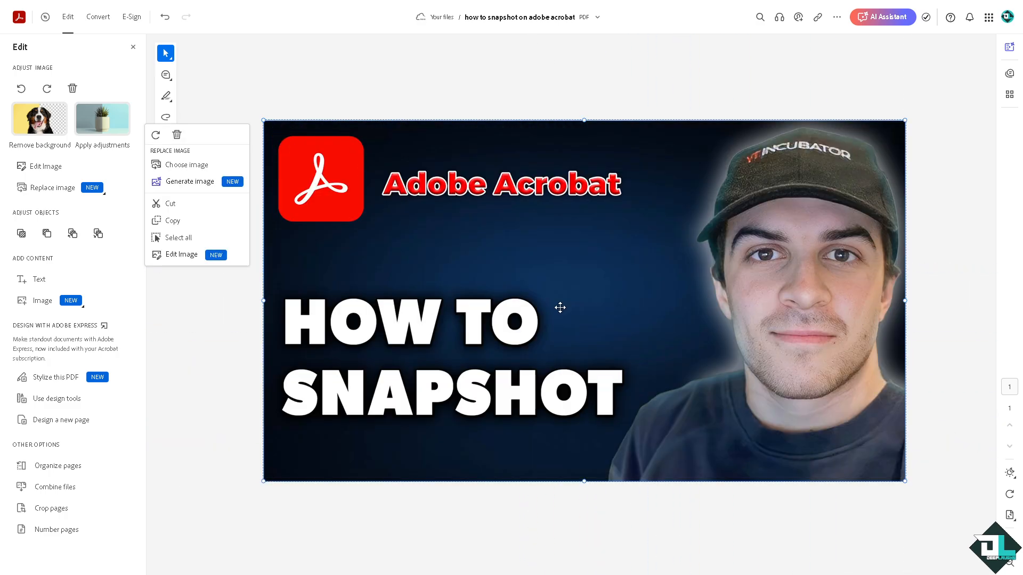
pyautogui.click(182, 254)
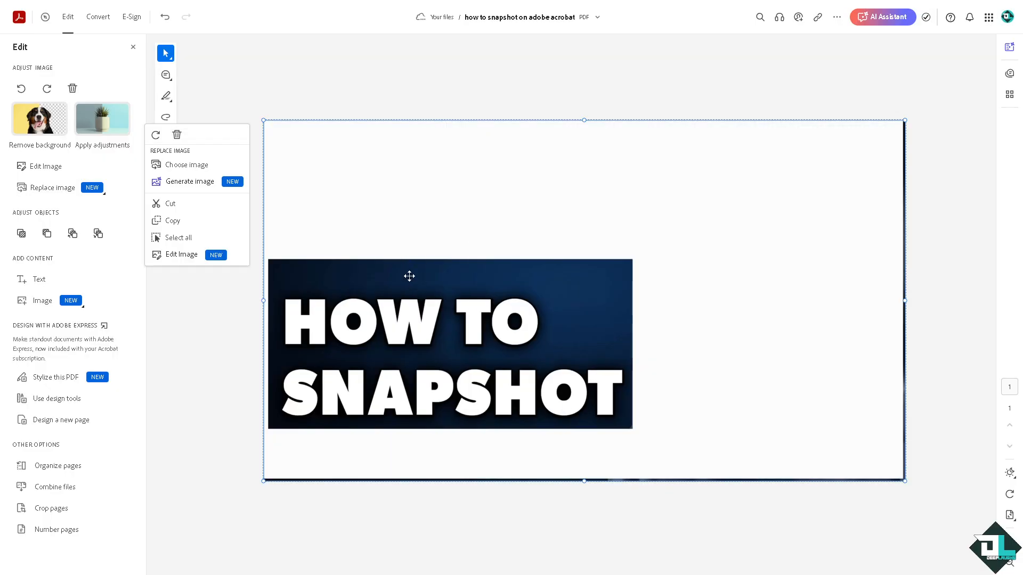
pyautogui.moveTo(39, 119)
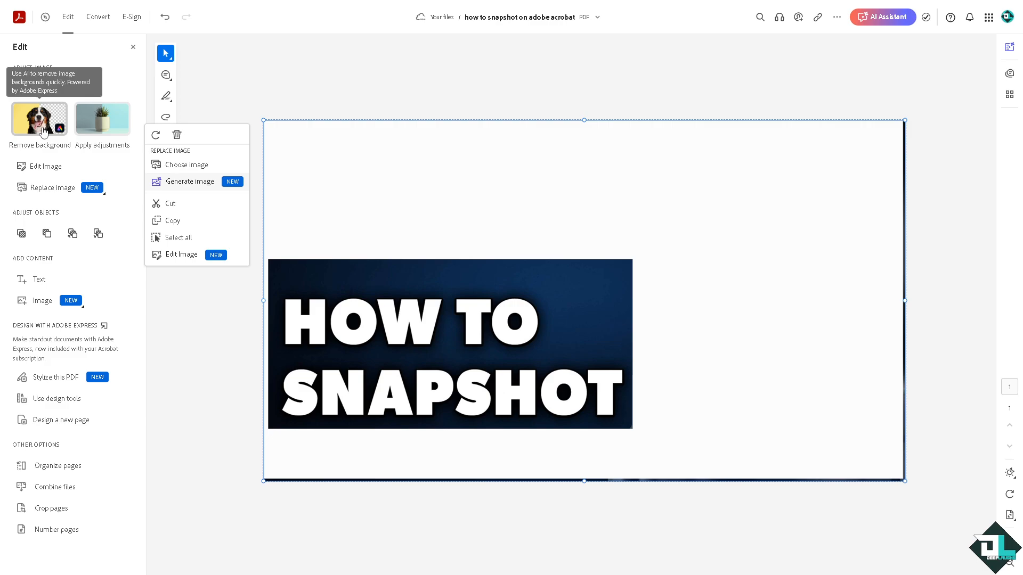
pyautogui.moveTo(103, 118)
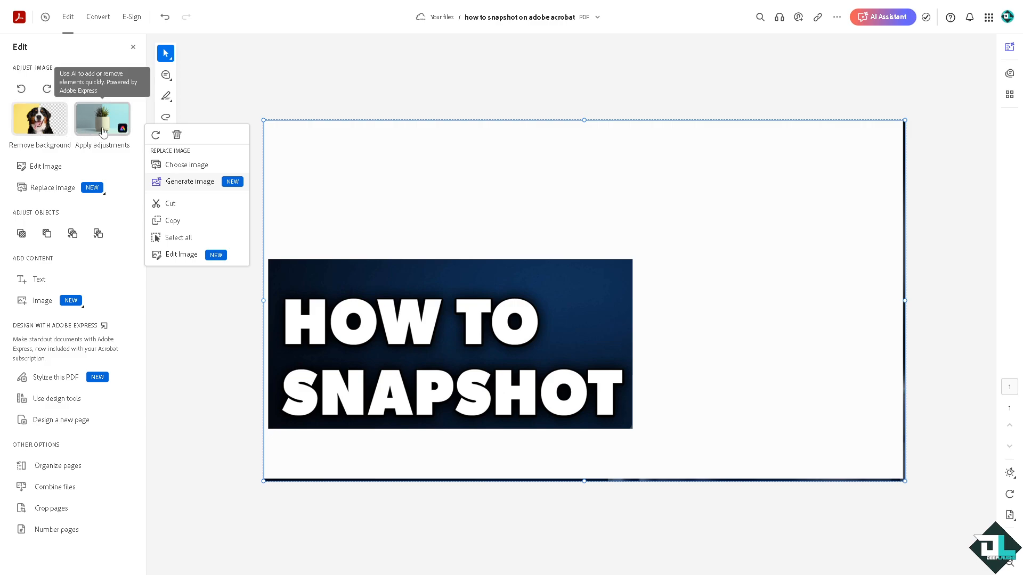
pyautogui.moveTo(82, 134)
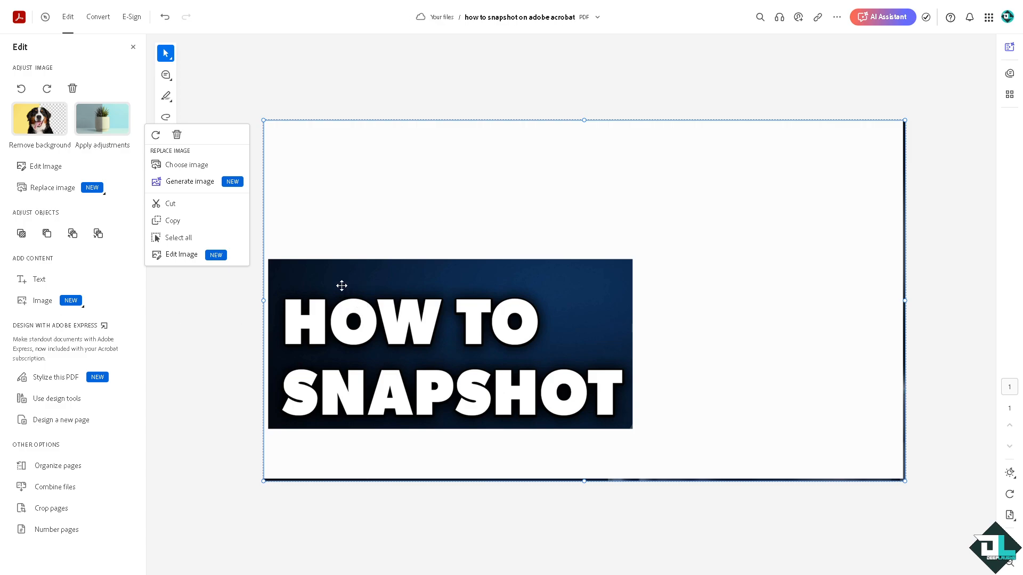
pyautogui.moveTo(182, 255)
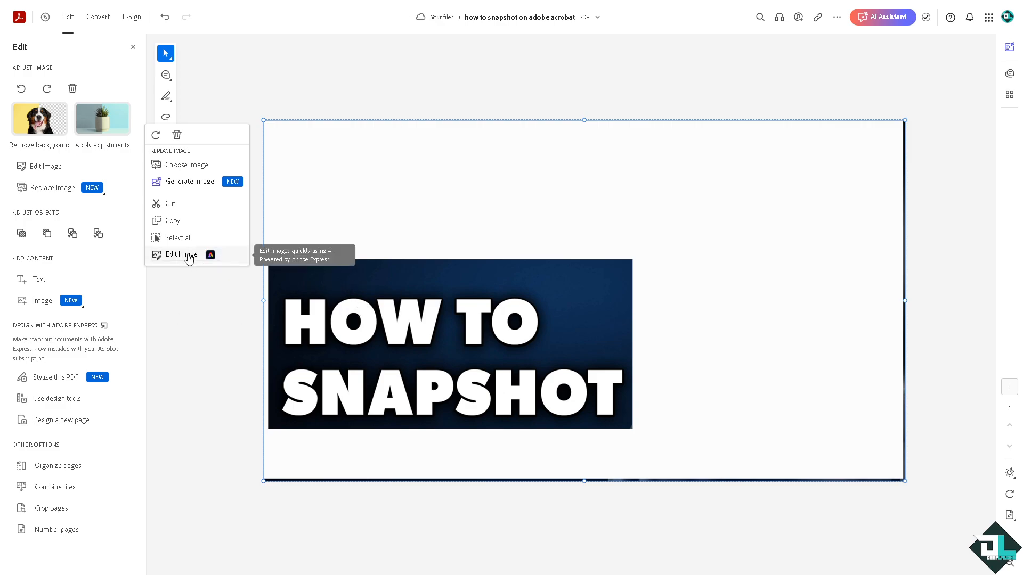
# Send the cropped HOW TO SNAPSHOT picture to the Adobe Express image editor.
pyautogui.click(181, 254)
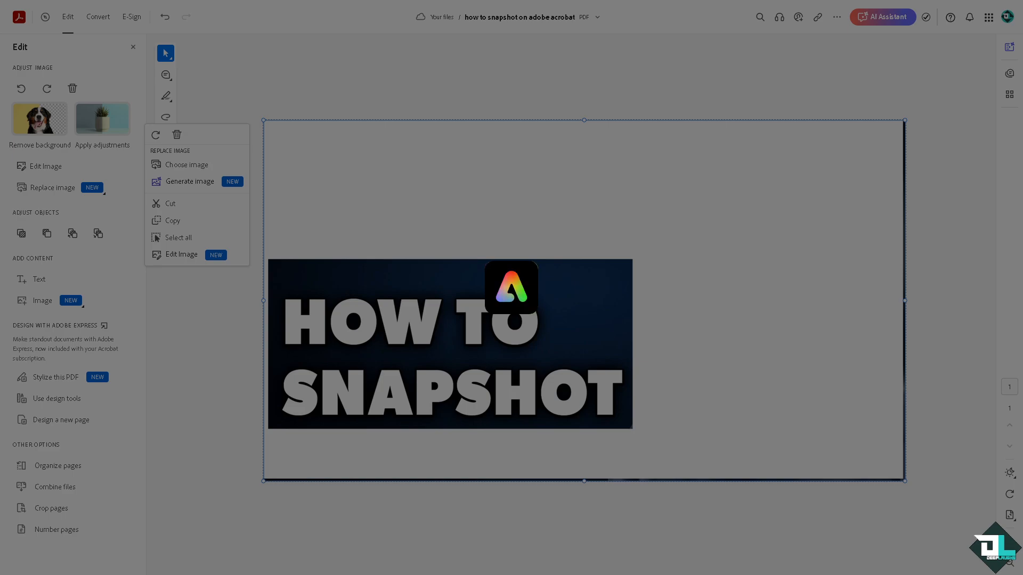
# Apply a cyan then a cream-and-brown Duotone preset to the picture in Effects.
pyautogui.click(183, 254)
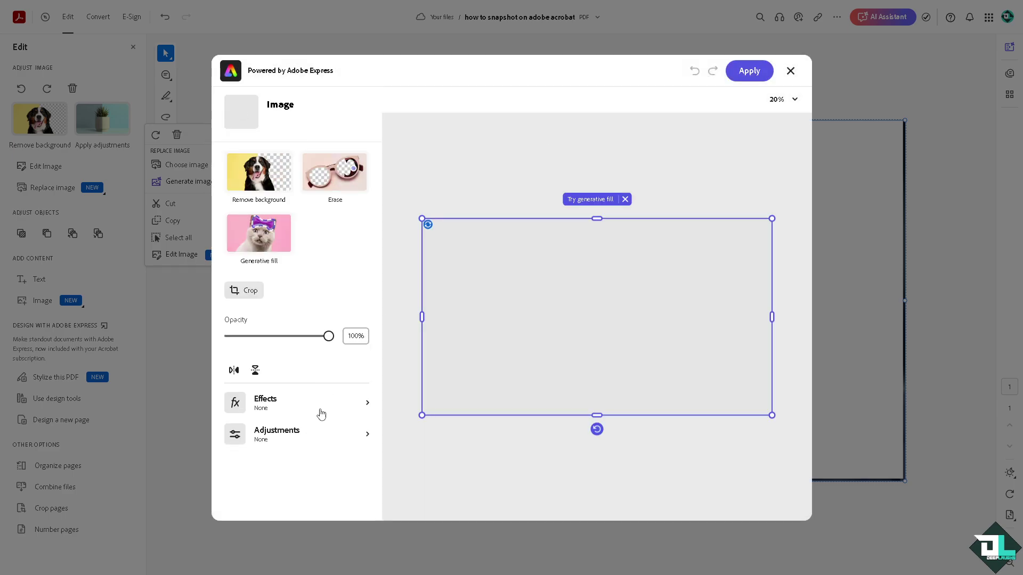
pyautogui.click(297, 403)
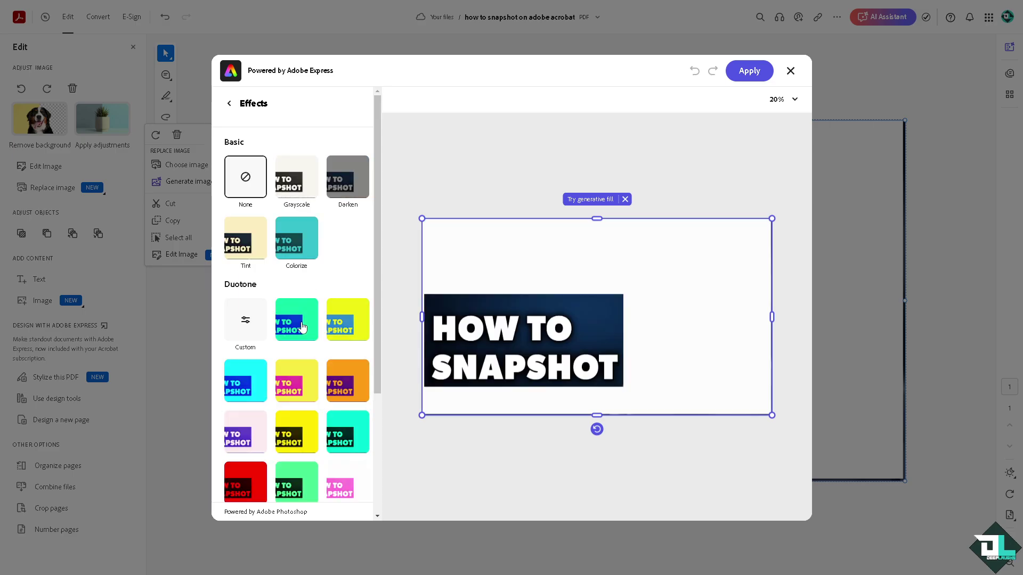
pyautogui.click(245, 381)
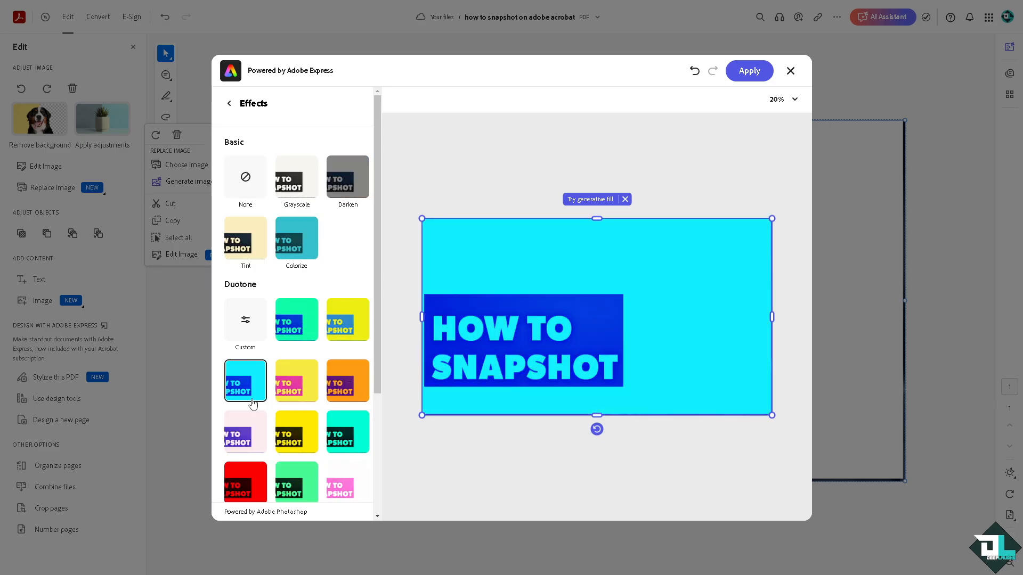
pyautogui.click(348, 425)
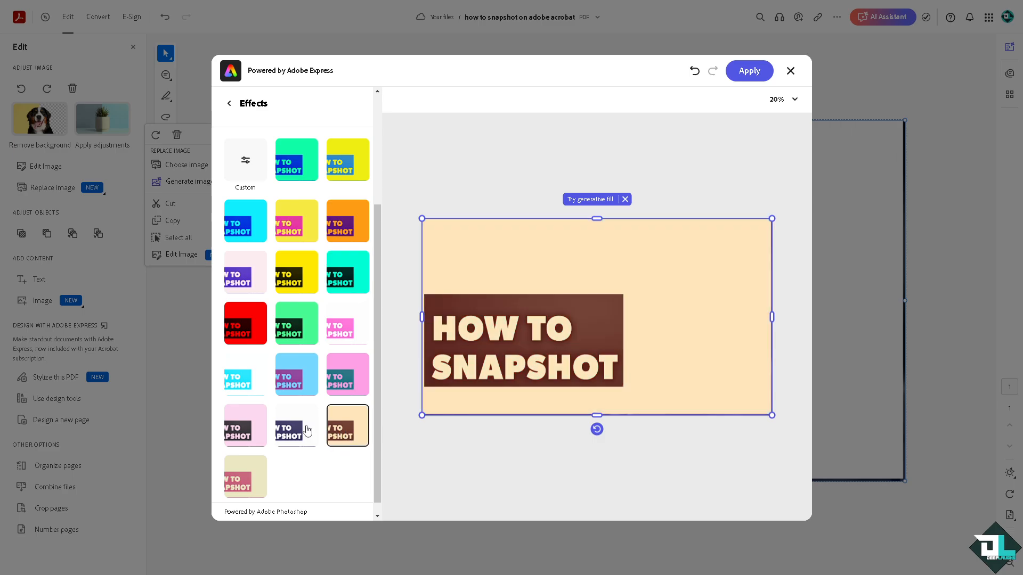
pyautogui.click(230, 104)
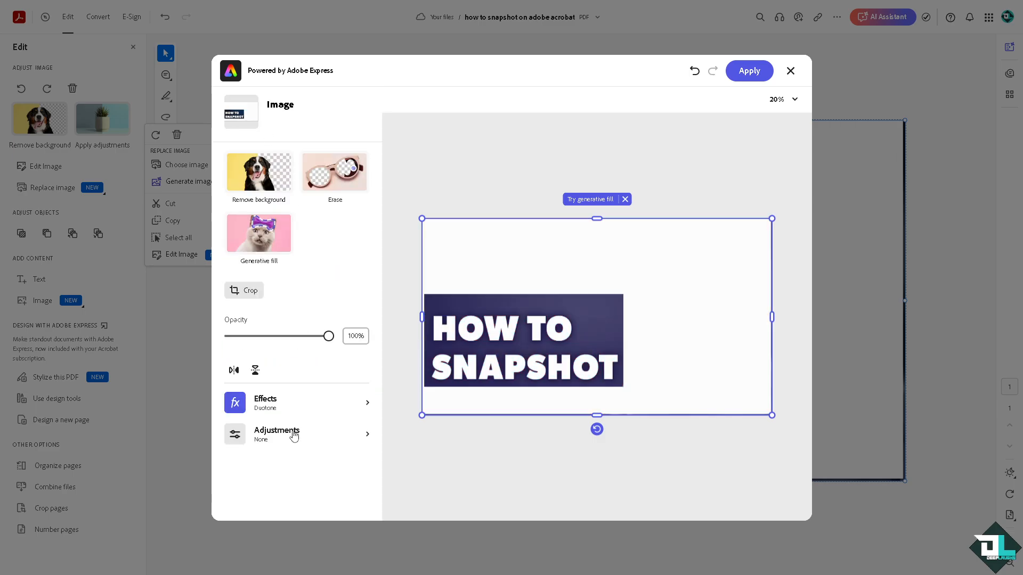
# Adjust Contrast 85, Brightness 43, Highlights 71, Saturation -51, Warmth -42 and apply the edit.
pyautogui.click(277, 435)
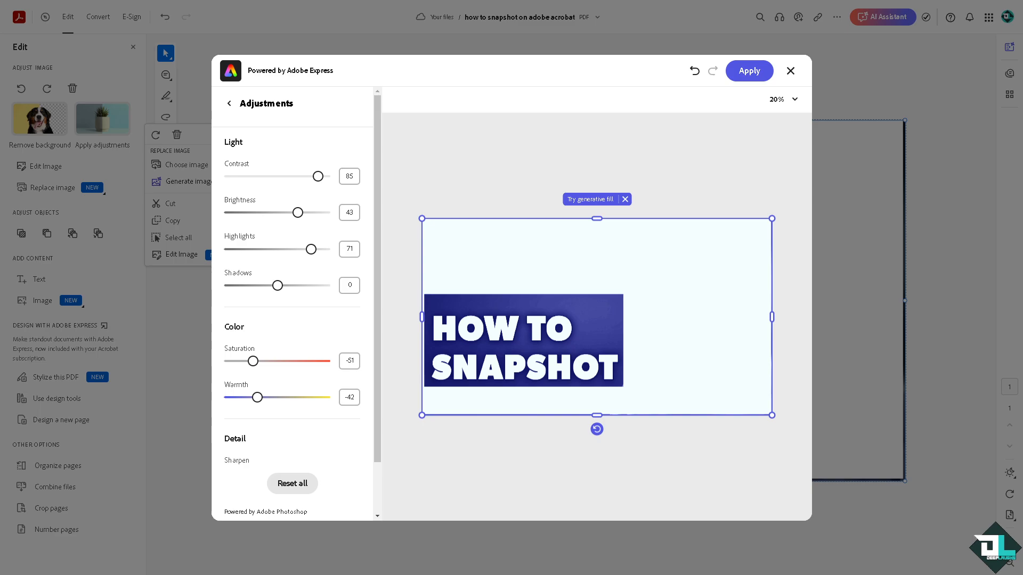
pyautogui.click(748, 70)
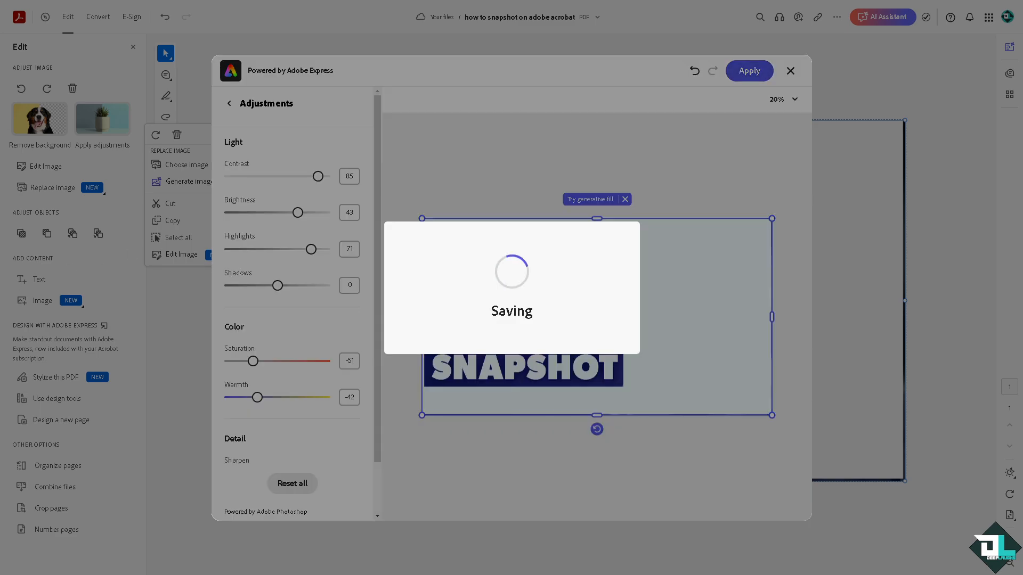